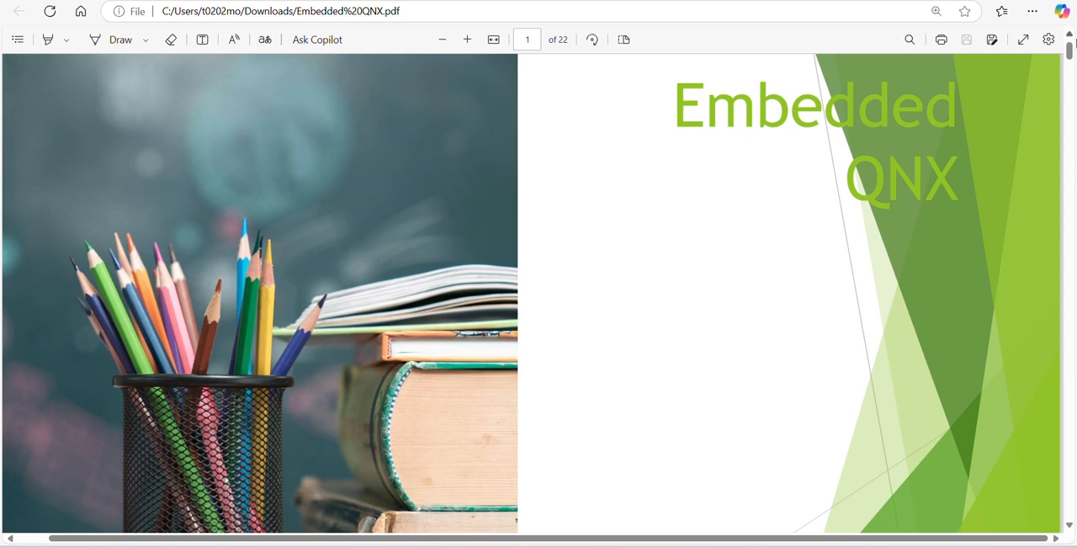
{"action": "scroll", "scroll_direction": "down", "scroll_amount": 3}
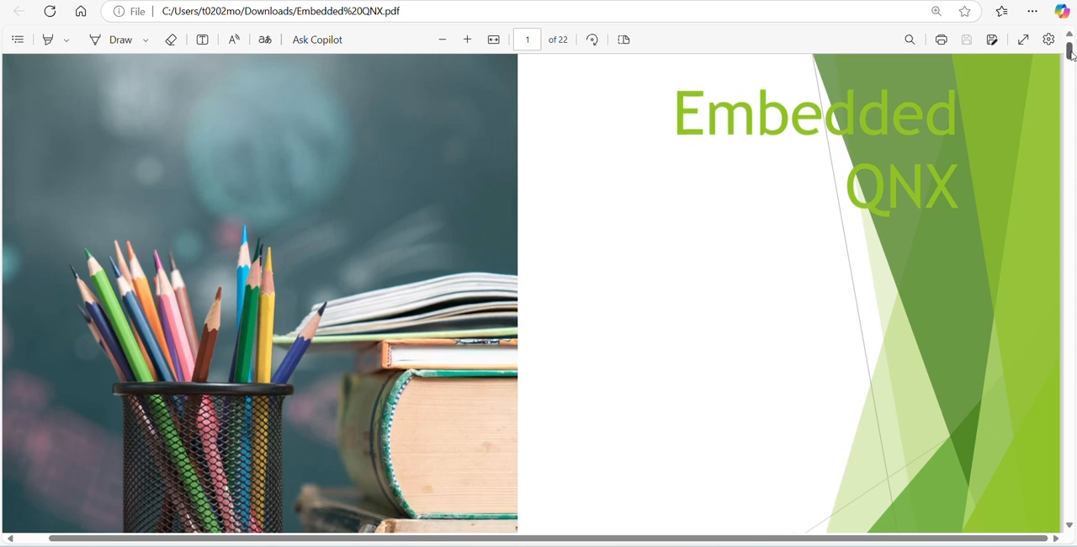
{"action": "scroll", "scroll_direction": "down", "scroll_amount": 3}
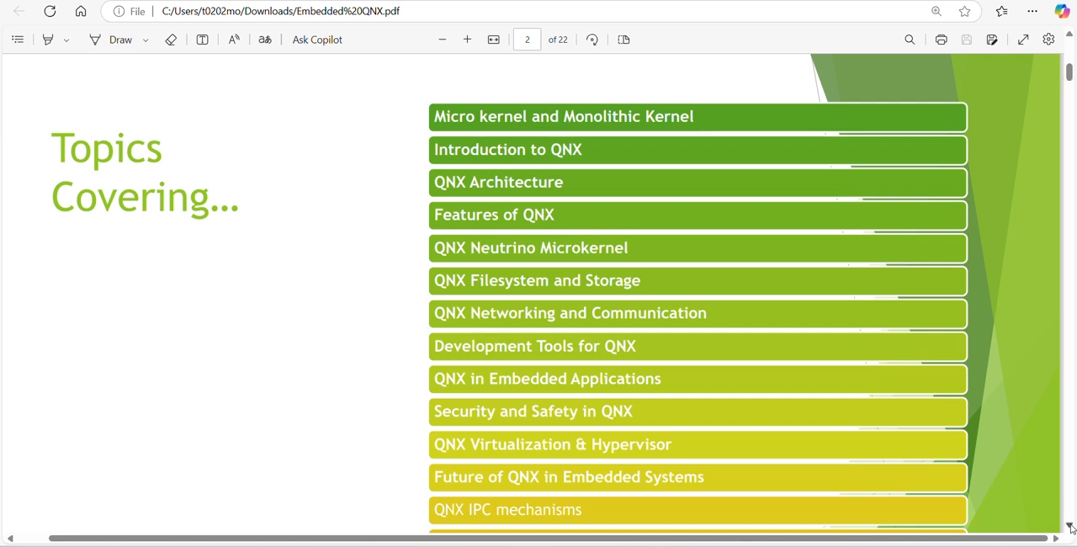
{"action": "scroll", "scroll_direction": "down", "scroll_amount": 3}
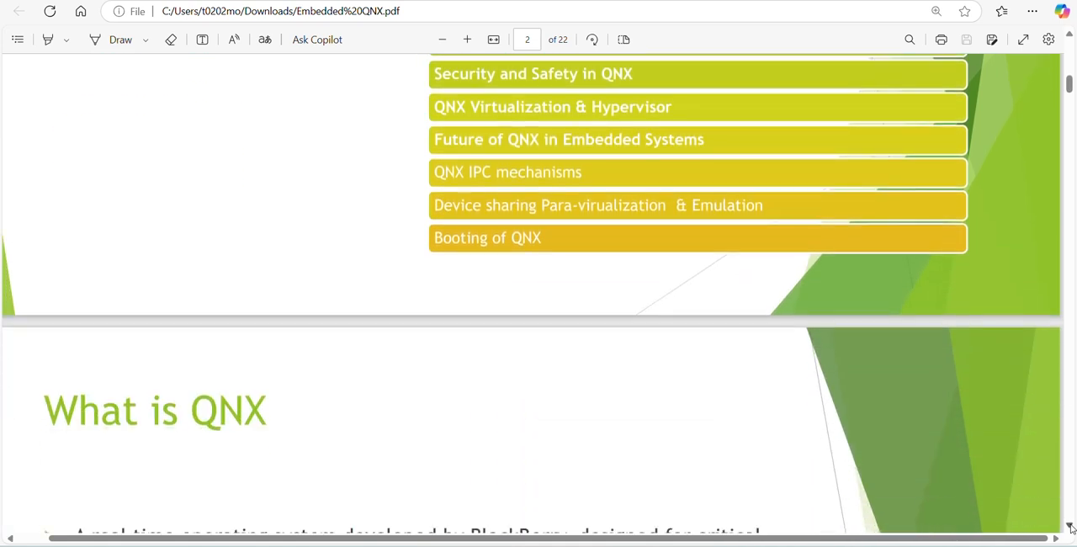
{"action": "scroll", "scroll_direction": "down", "scroll_amount": 3}
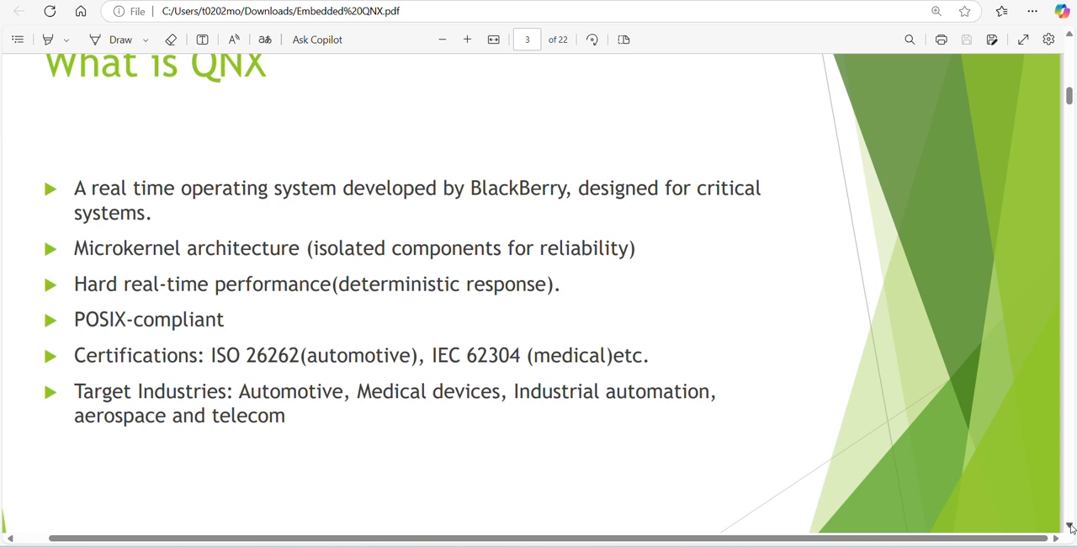
{"action": "mouse_move", "coordinate": [1072, 301]}
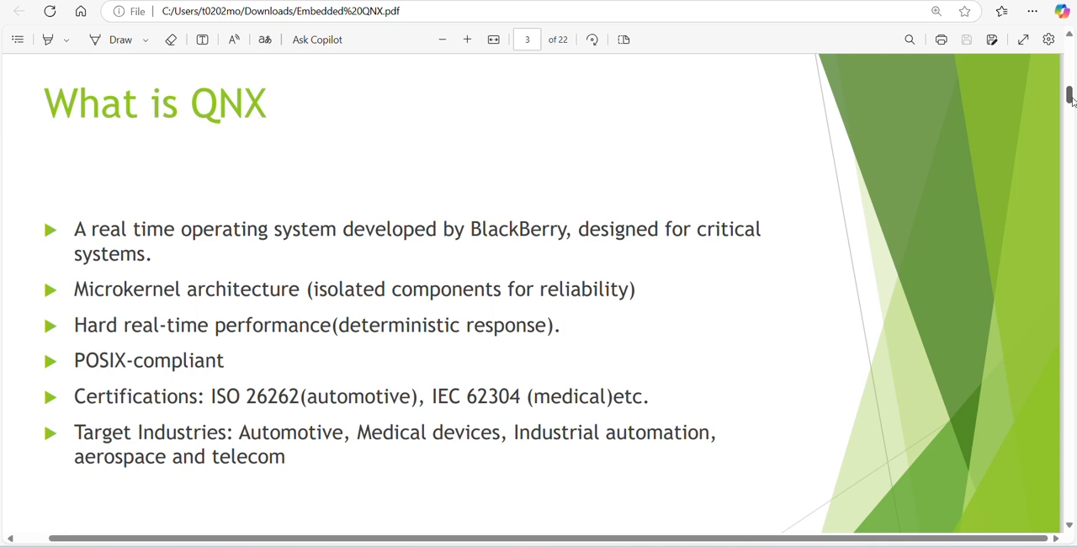
{"action": "scroll", "scroll_direction": "down", "scroll_amount": 3}
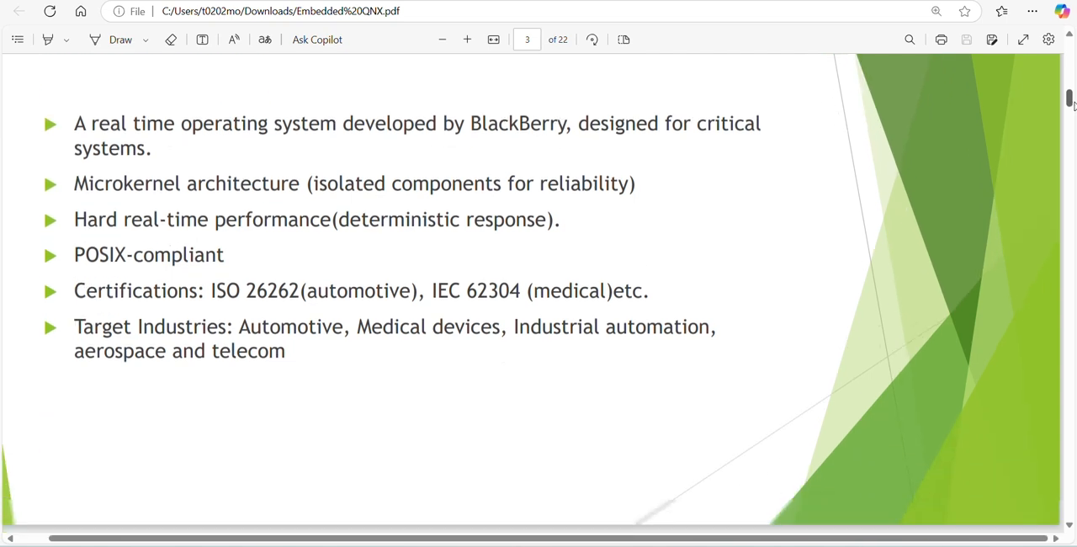
{"action": "scroll", "scroll_direction": "down", "scroll_amount": 3}
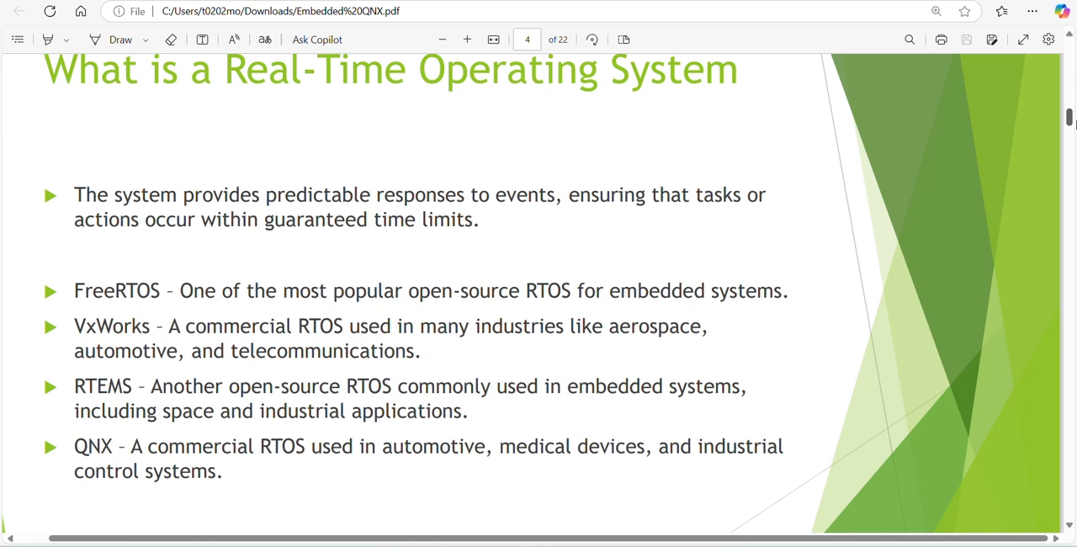
{"action": "scroll", "scroll_direction": "down", "scroll_amount": 3}
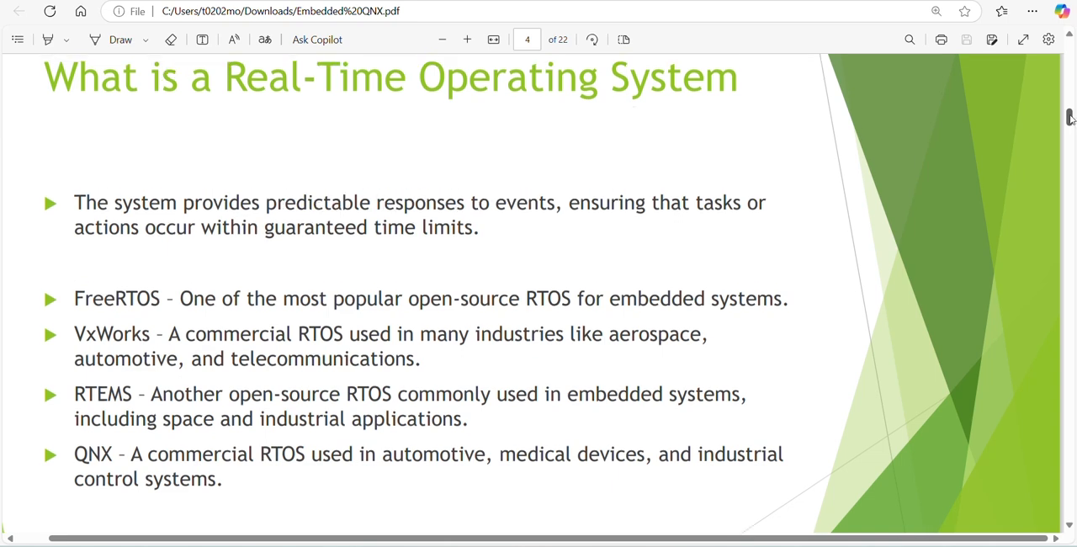
{"action": "scroll", "scroll_direction": "down", "scroll_amount": 3}
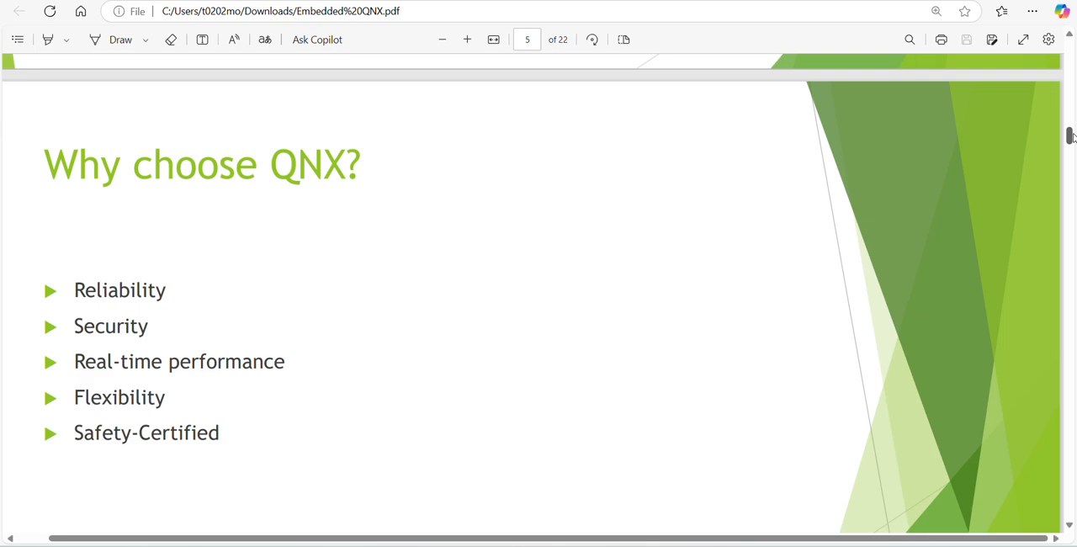
{"action": "scroll", "scroll_direction": "down", "scroll_amount": 3}
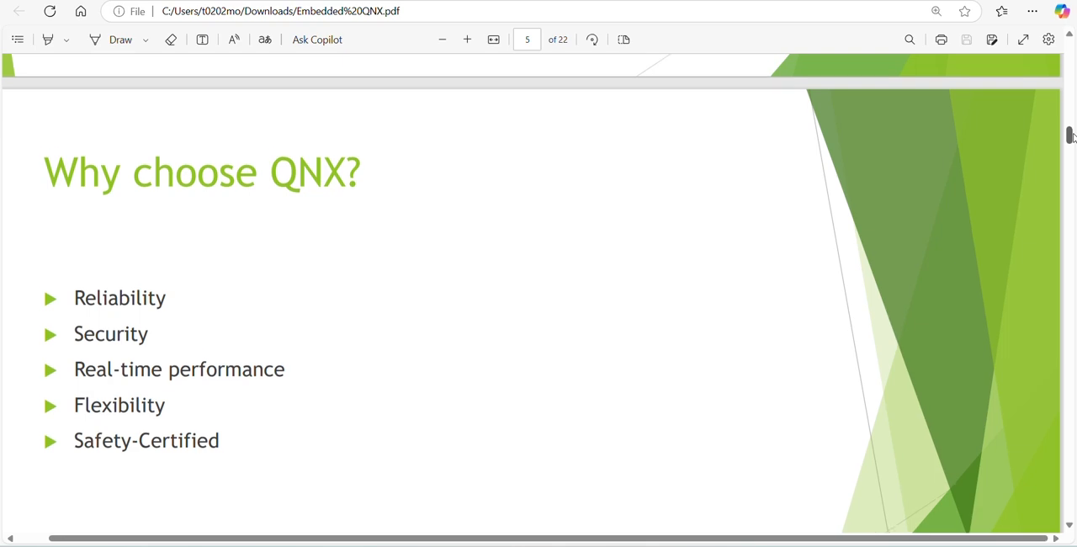
{"action": "scroll", "scroll_direction": "down", "scroll_amount": 3}
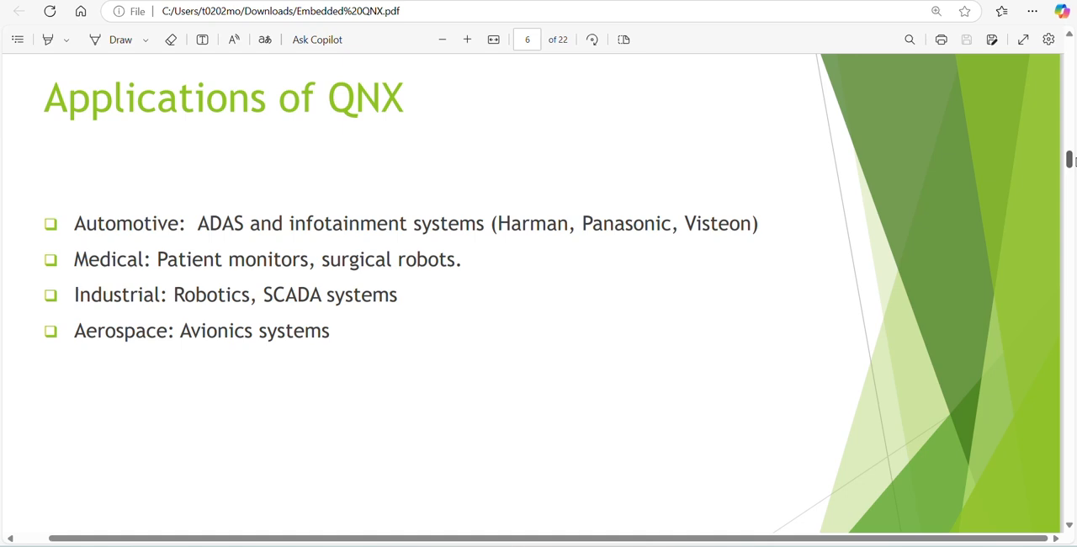
{"action": "scroll", "scroll_direction": "down", "scroll_amount": 3}
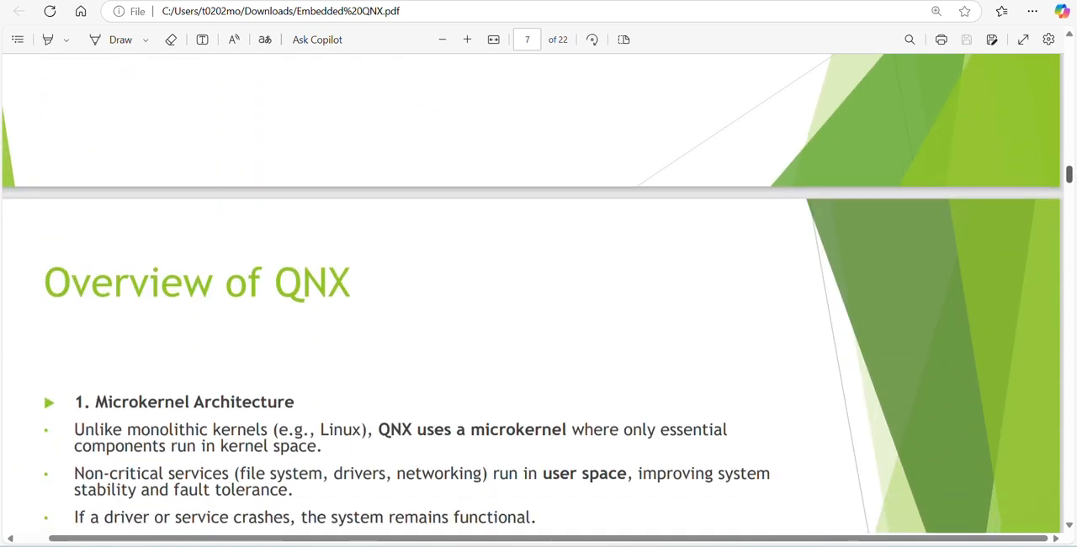
{"action": "scroll", "scroll_direction": "down", "scroll_amount": 3}
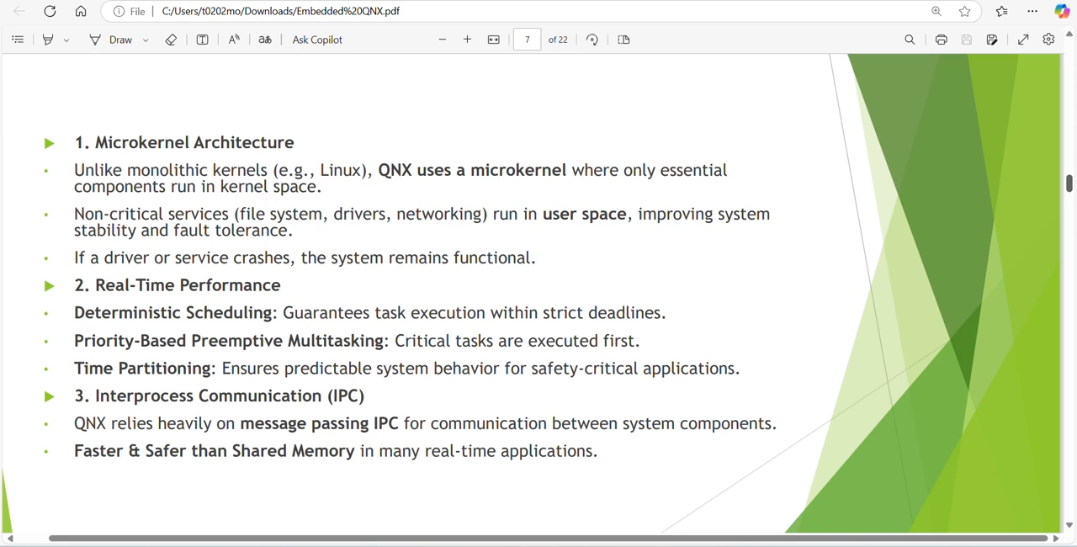
{"action": "mouse_move", "coordinate": [1070, 182]}
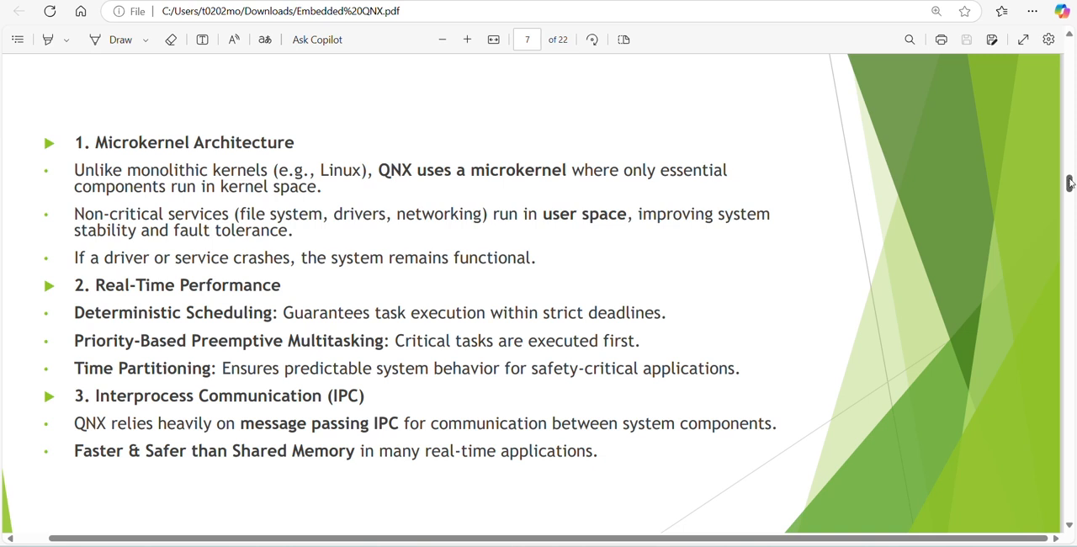
{"action": "scroll", "scroll_direction": "down", "scroll_amount": 3}
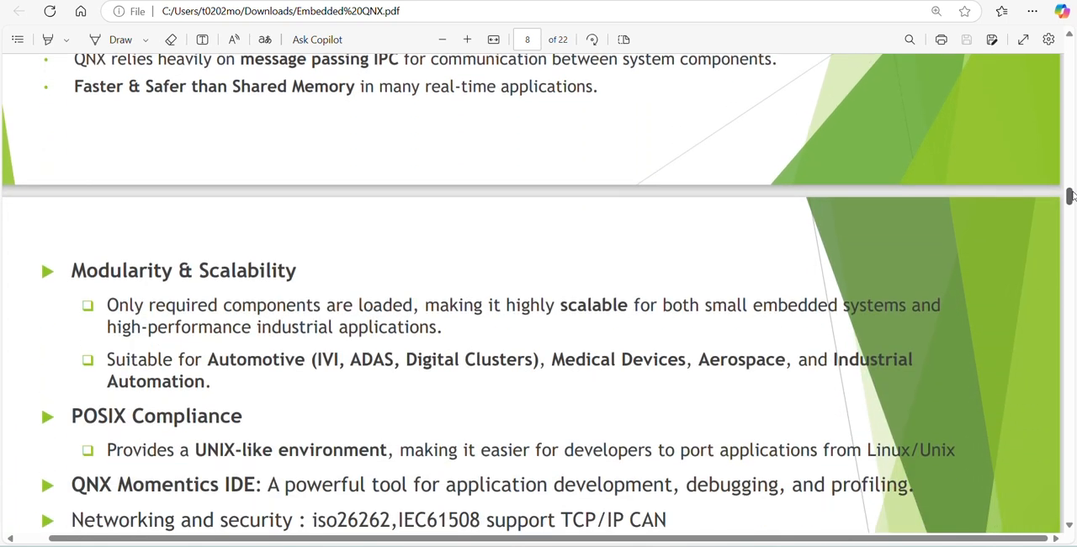
{"action": "scroll", "scroll_direction": "down", "scroll_amount": 3}
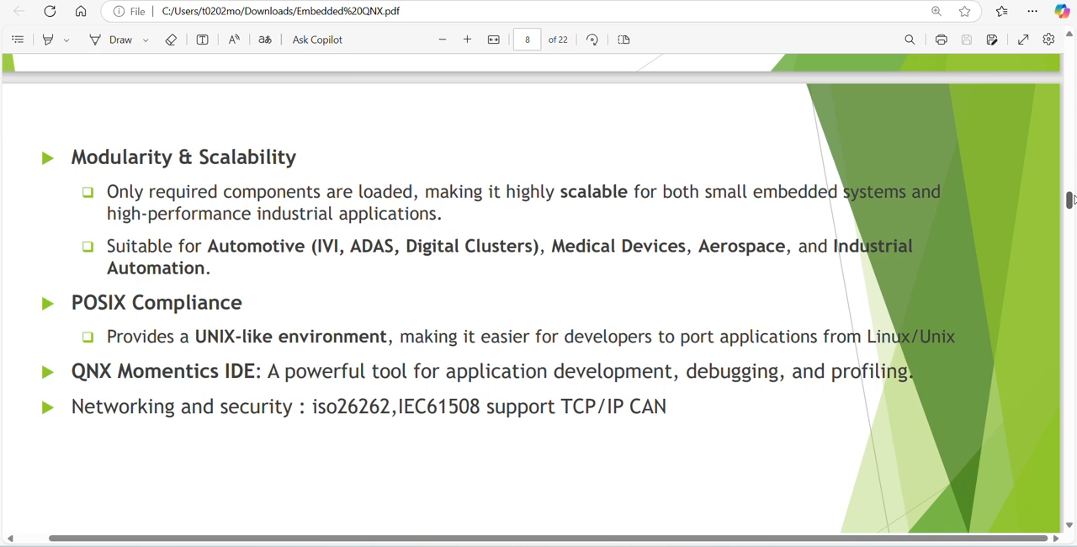
{"action": "mouse_move", "coordinate": [1068, 200]}
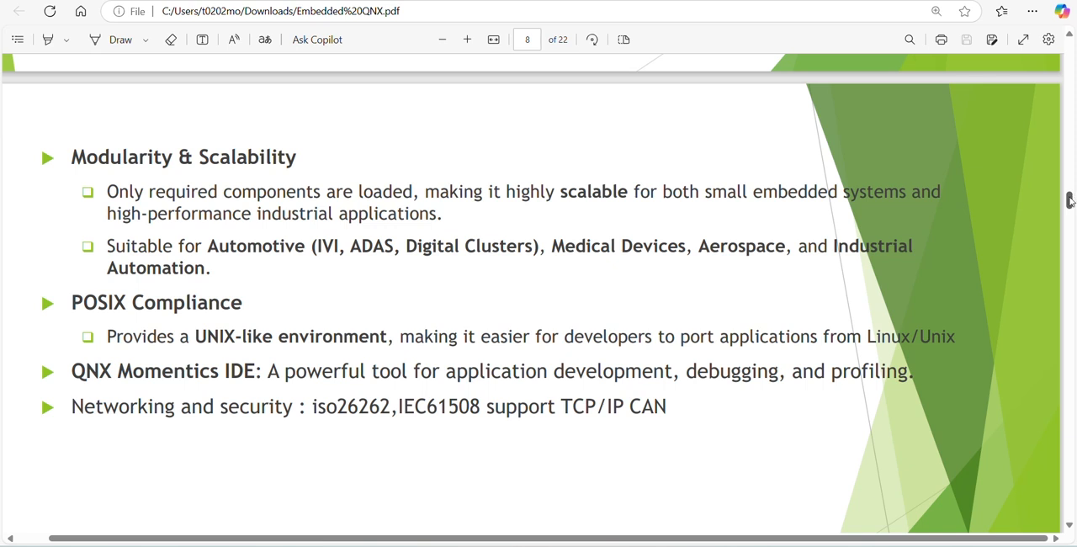
{"action": "scroll", "scroll_direction": "down", "scroll_amount": 3}
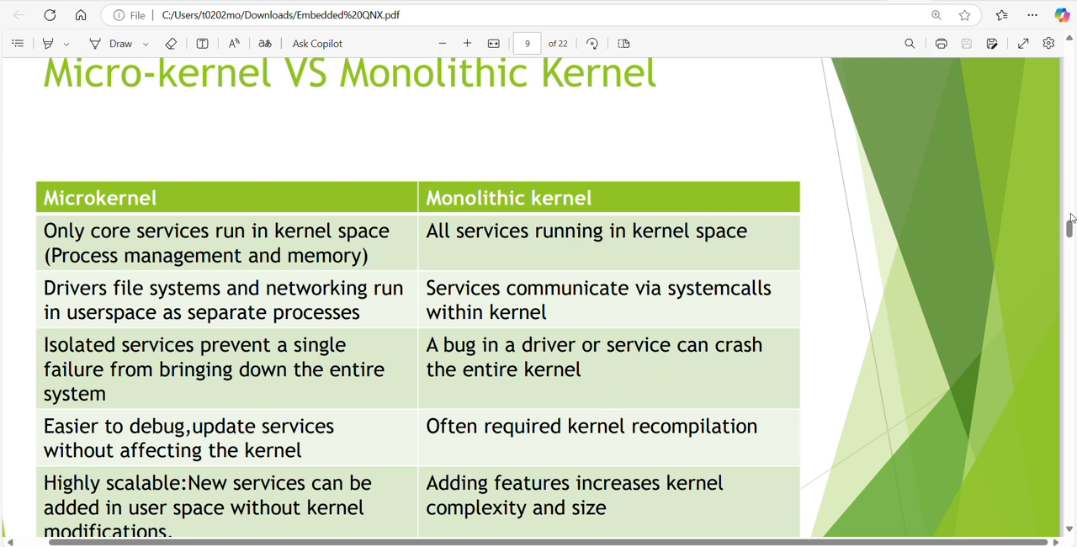
{"action": "scroll", "scroll_direction": "down", "scroll_amount": 3}
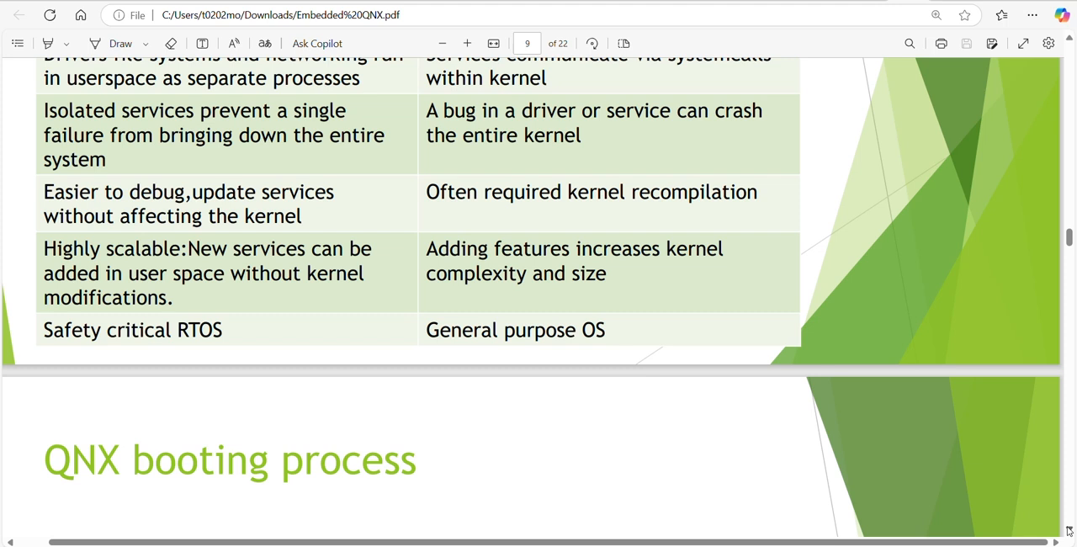
{"action": "mouse_move", "coordinate": [1070, 282]}
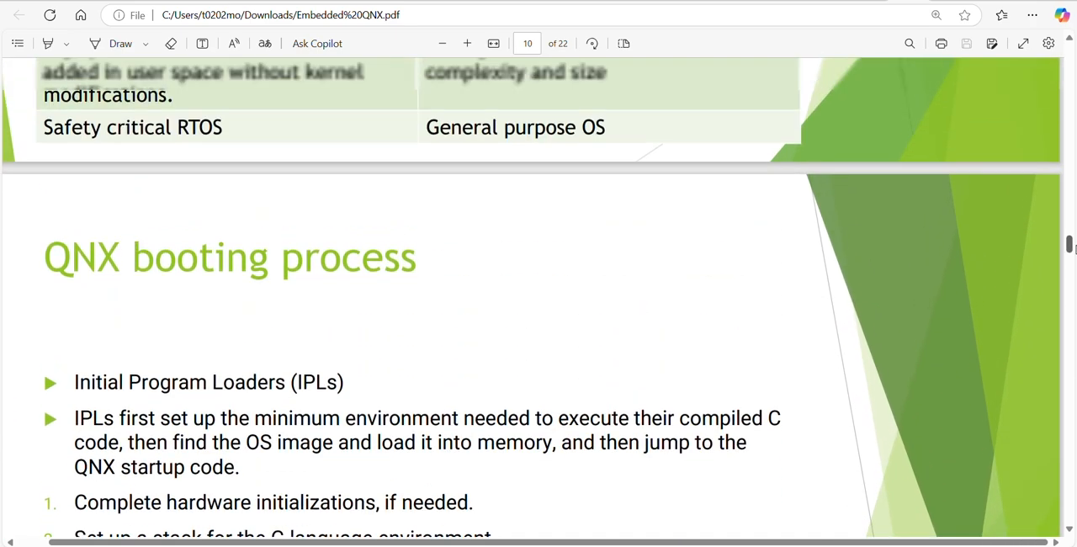
{"action": "scroll", "scroll_direction": "down", "scroll_amount": 3}
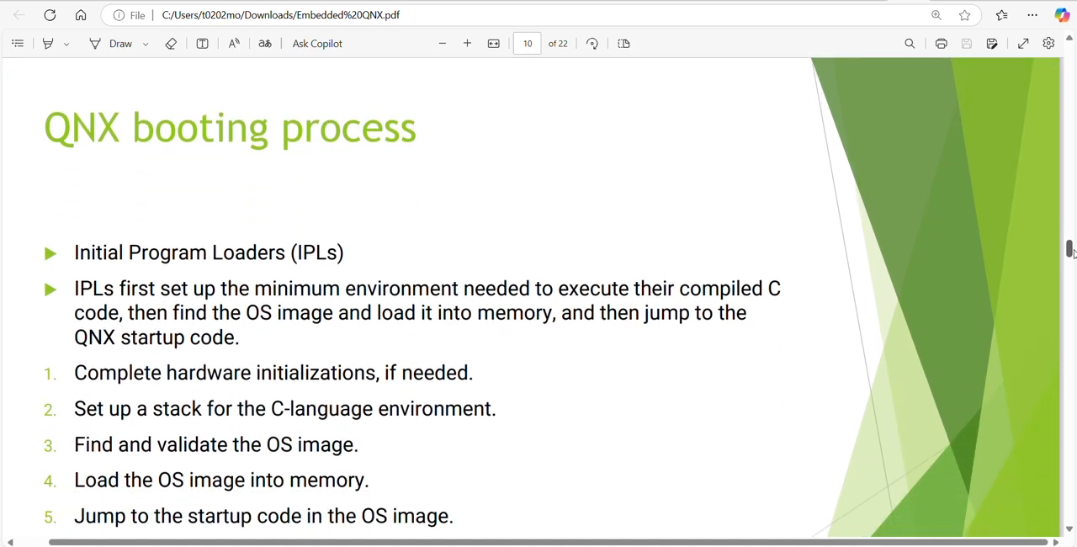